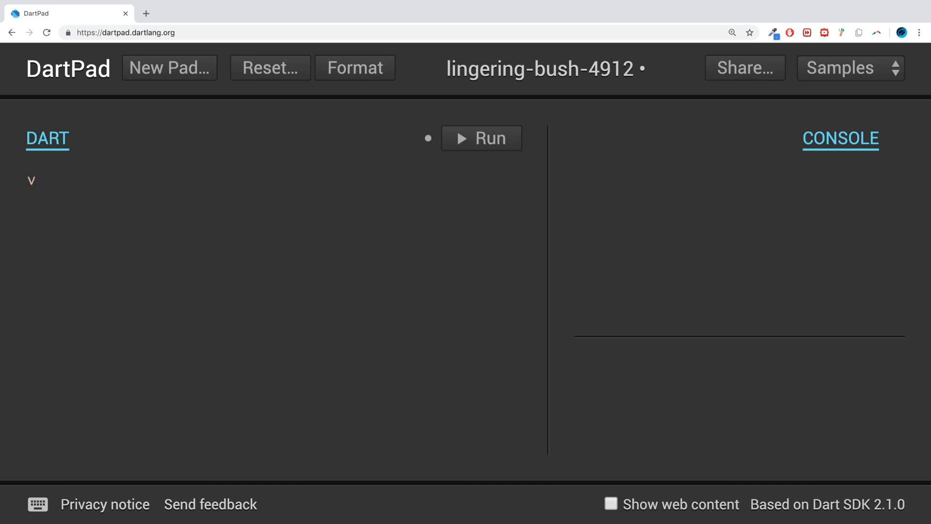
Write an empty void main() function with its braces on separate lines
text(oid)
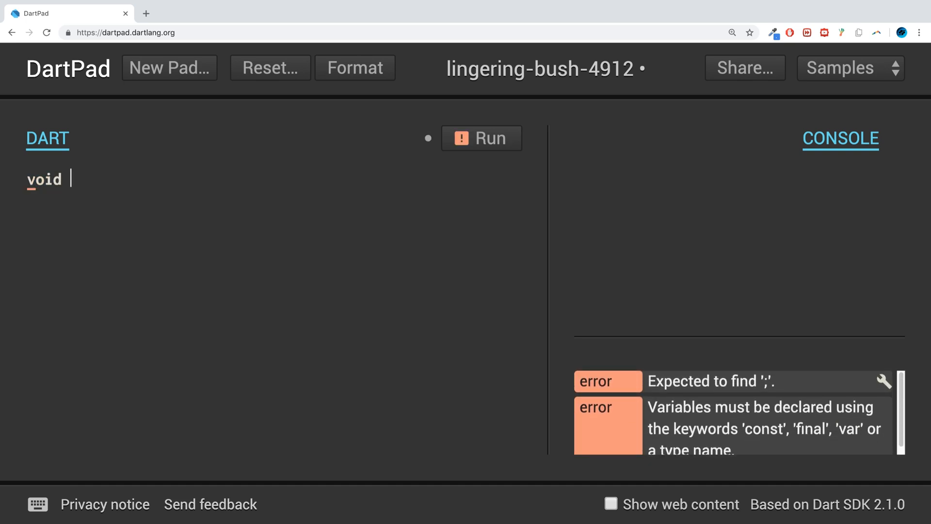
text(main())
text({)
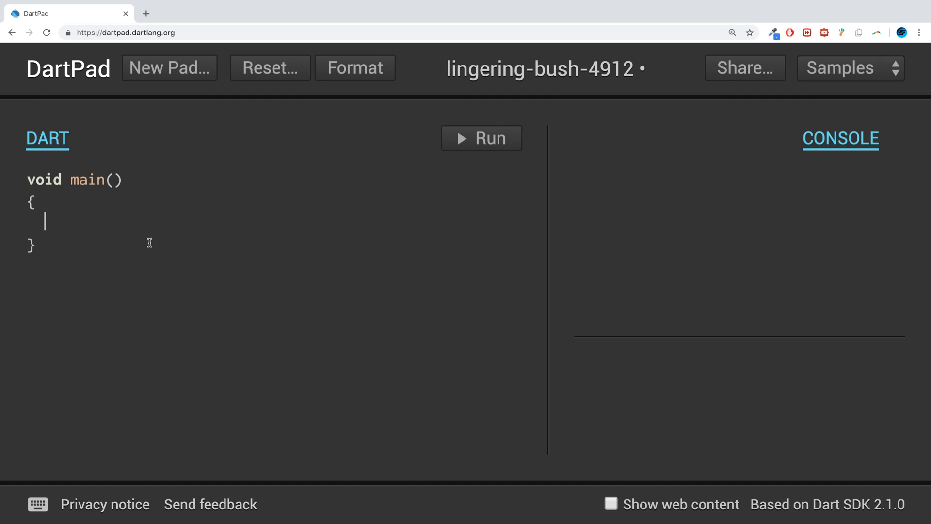
mouse_move(68, 222)
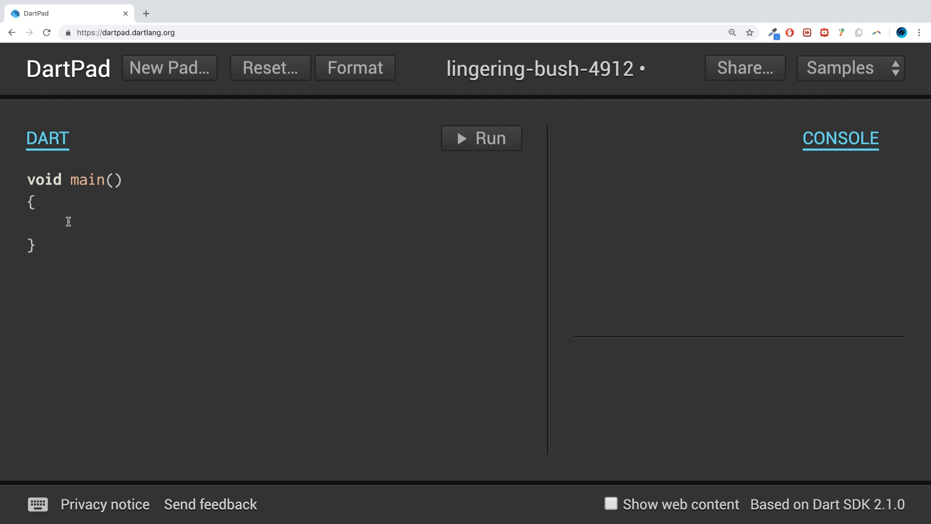
click(59, 221)
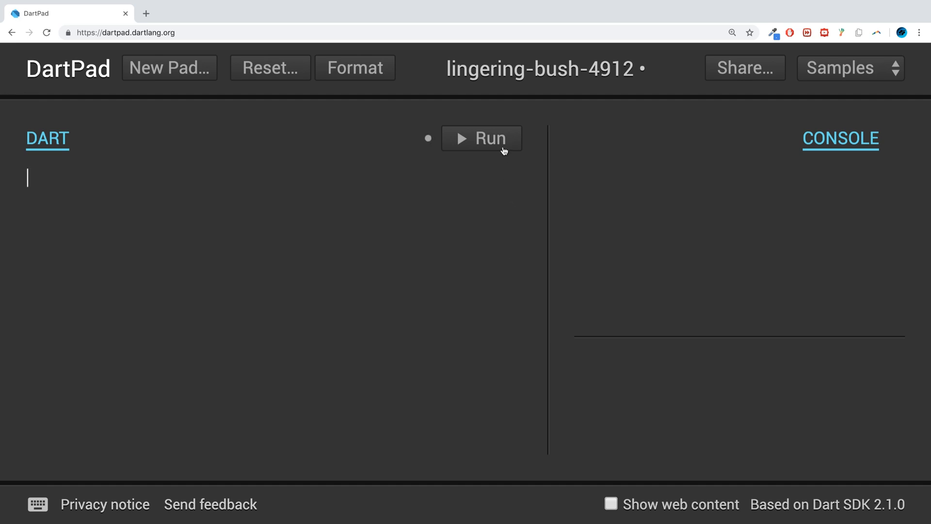
click(481, 138)
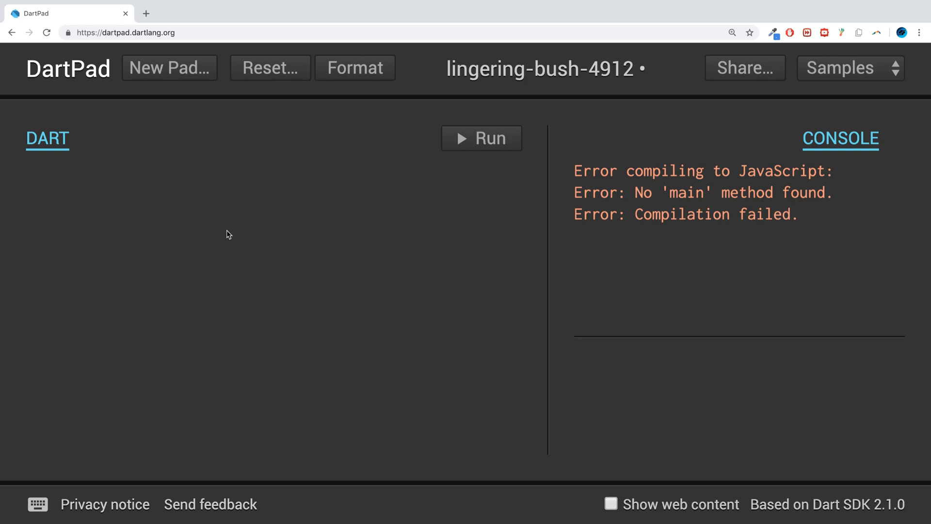
text(void main())
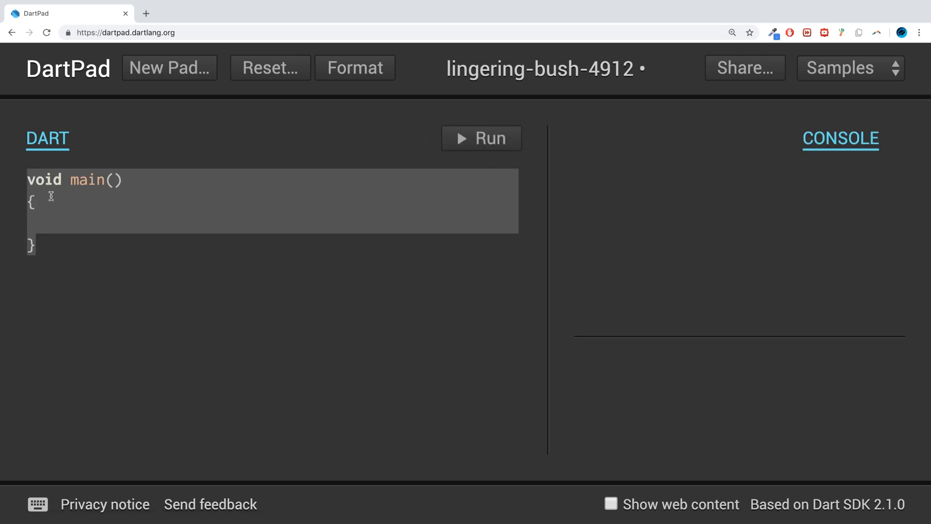
Add the statement print("Hello World"); inside the main function body
click(172, 220)
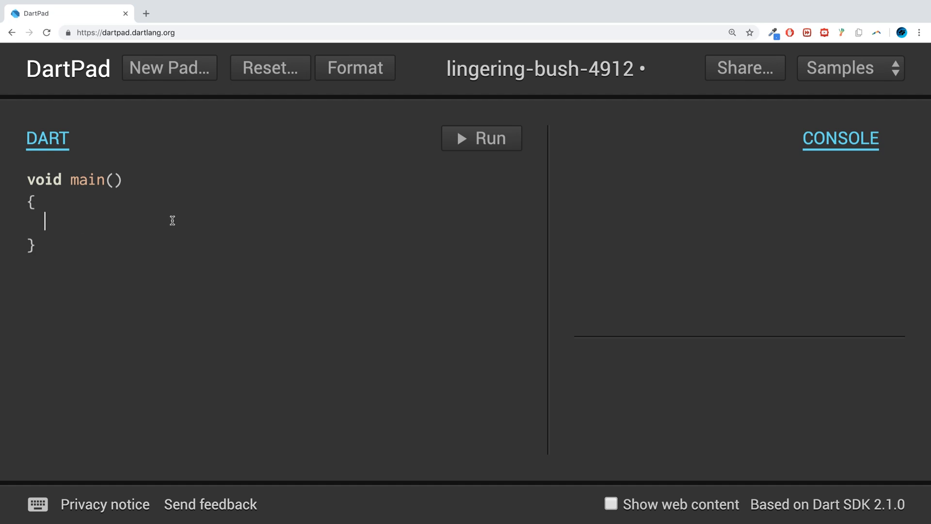
text(print();)
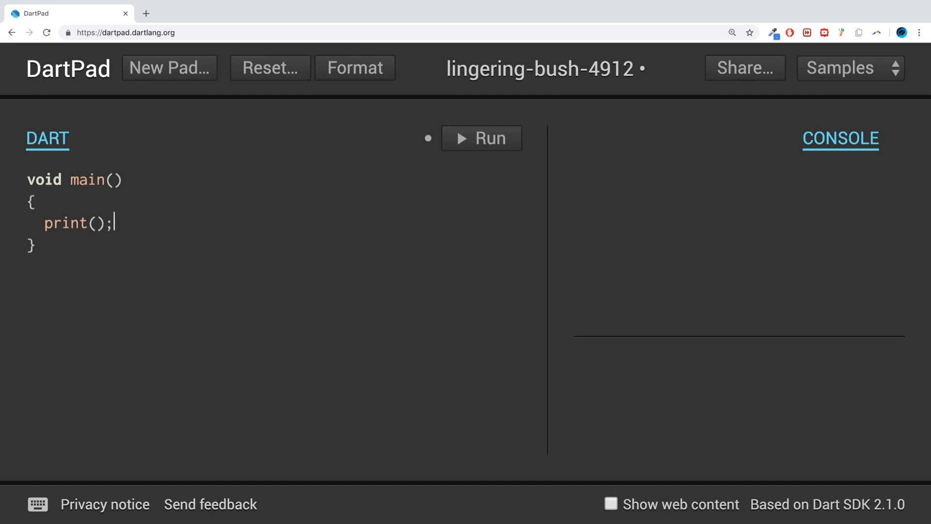
text("")
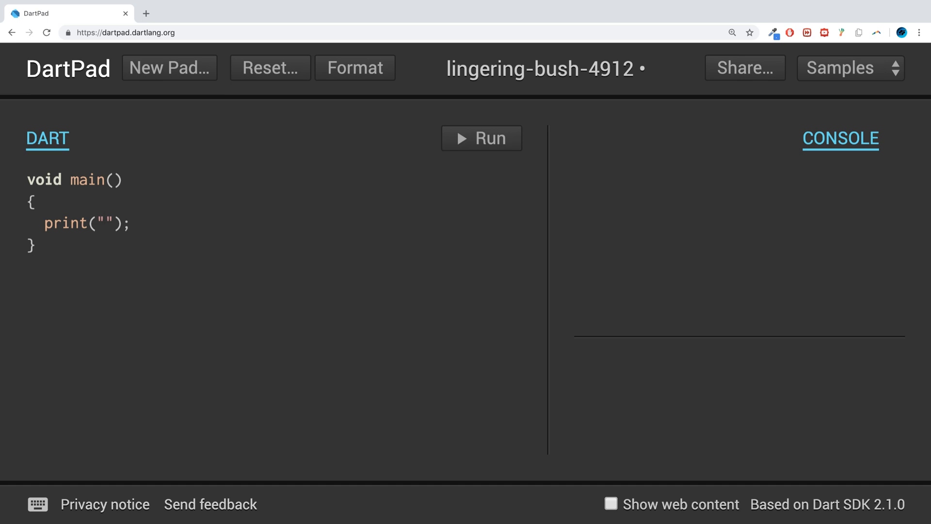
text(Hell)
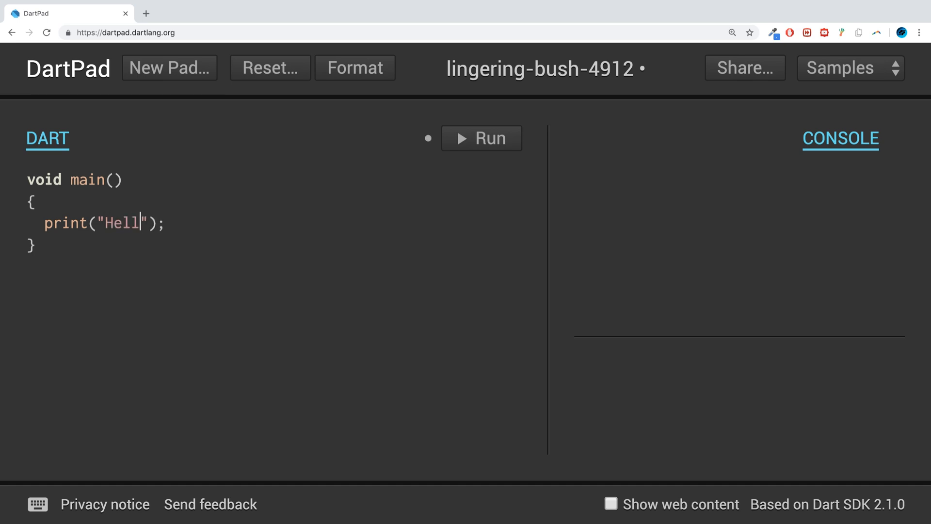
text(o World)
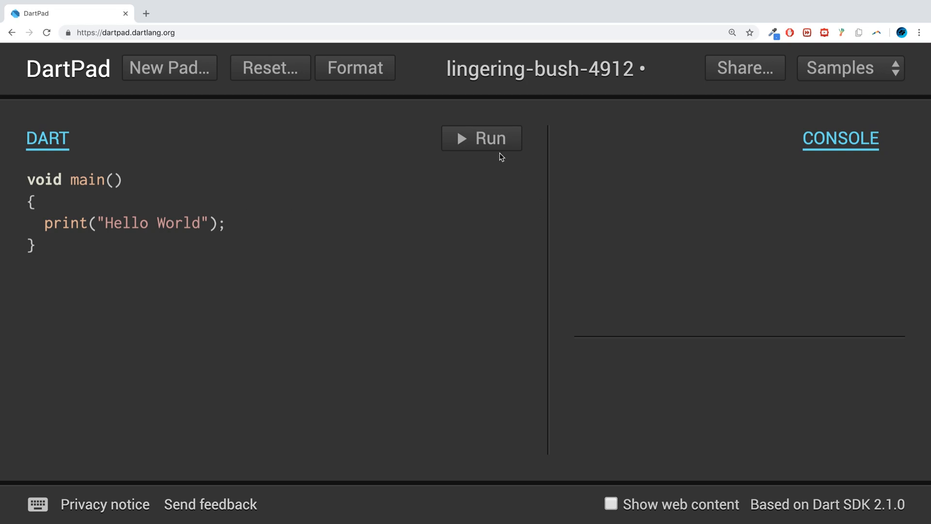
Run the program to show Hello World, then start a second print statement
click(481, 137)
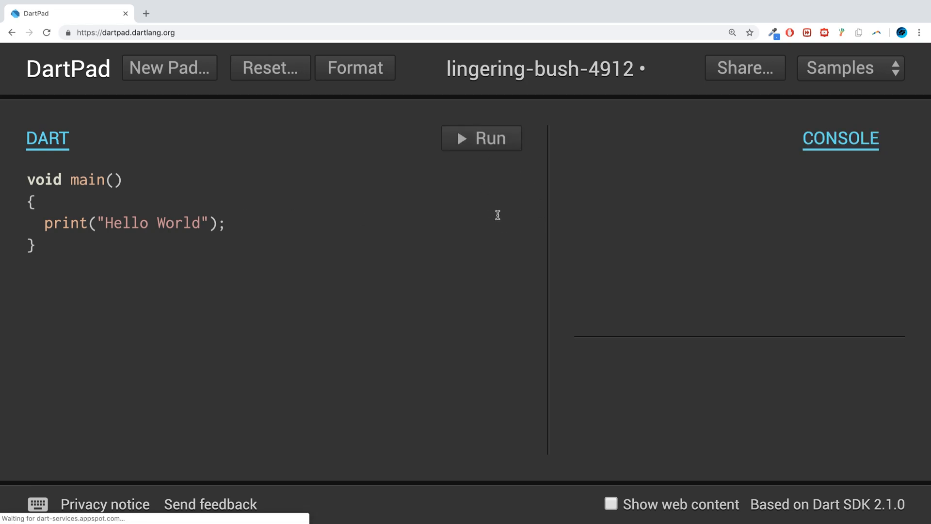
click(481, 138)
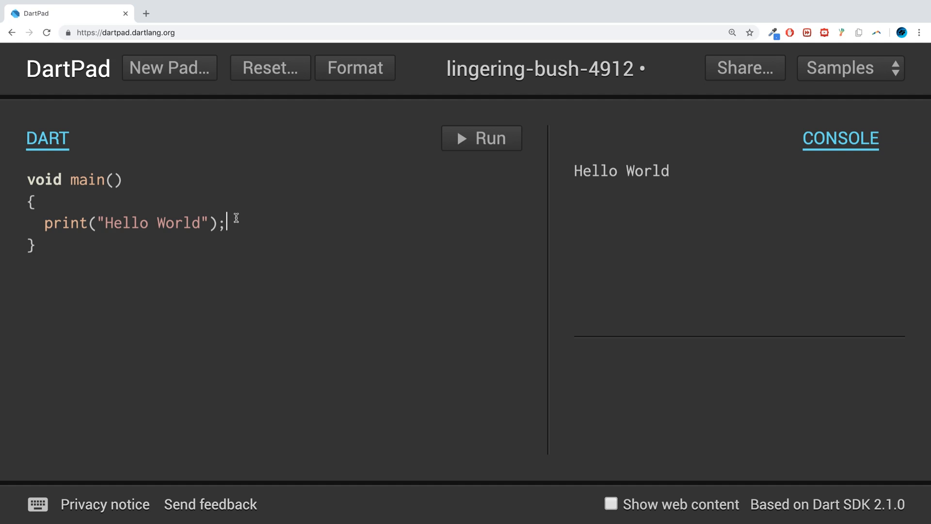
text(print("");)
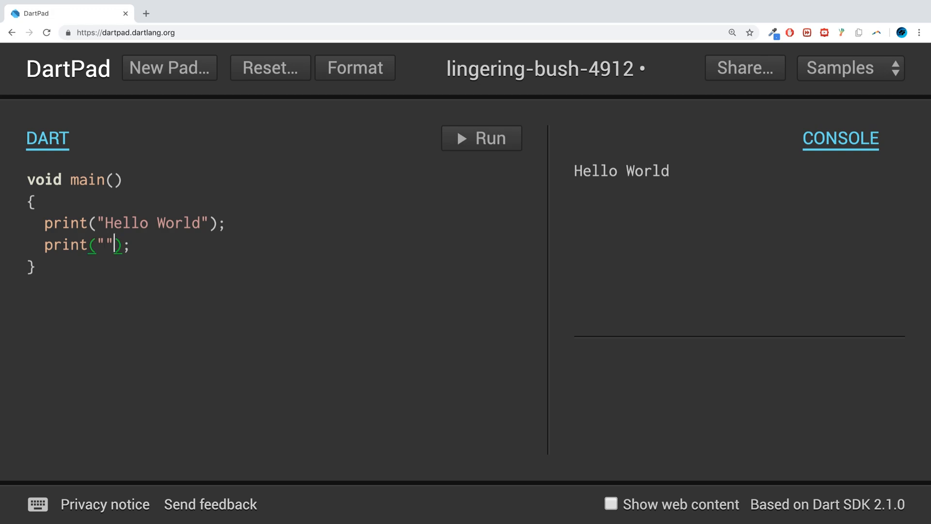
Make the second print output "Another line" and run to show both lines
text(Another l)
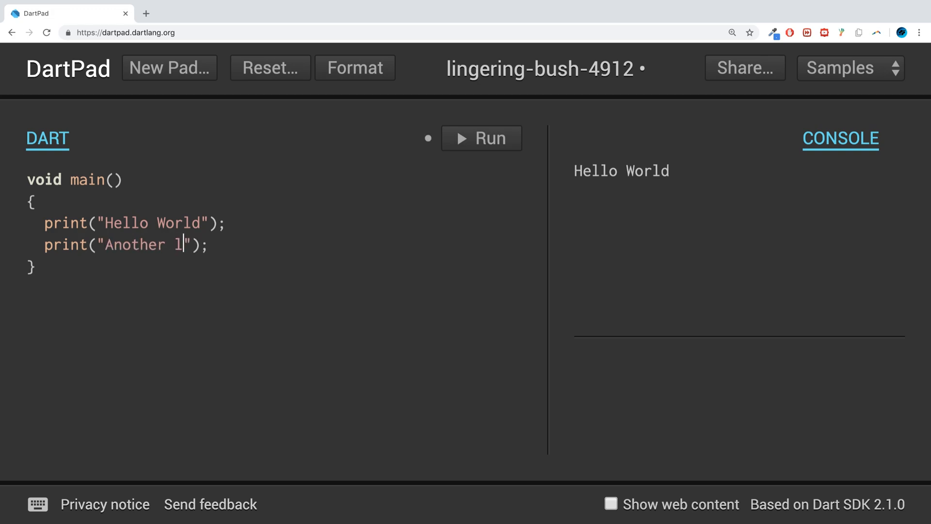
text(ine)
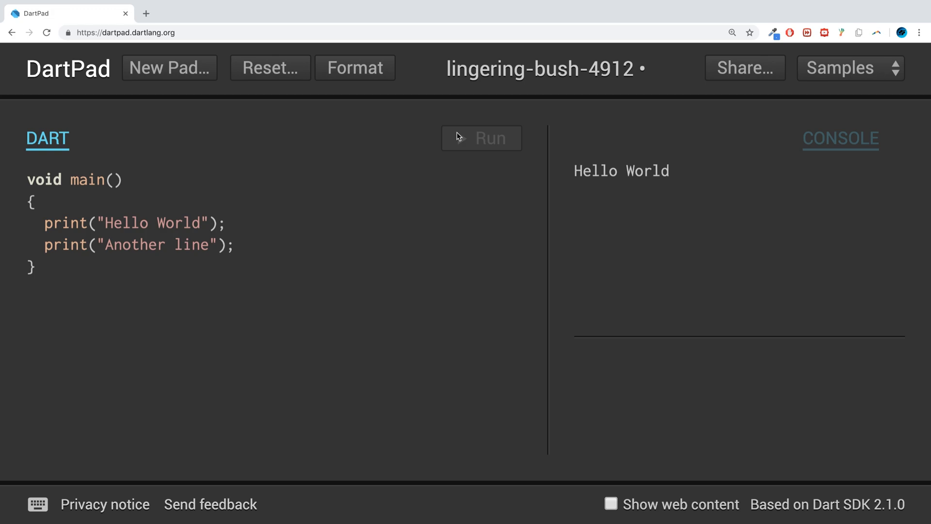
click(481, 138)
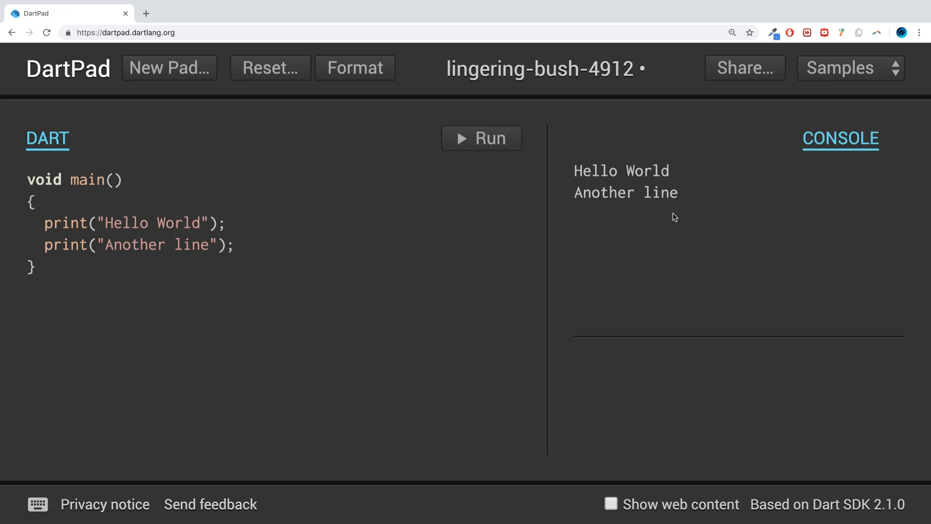
click(33, 201)
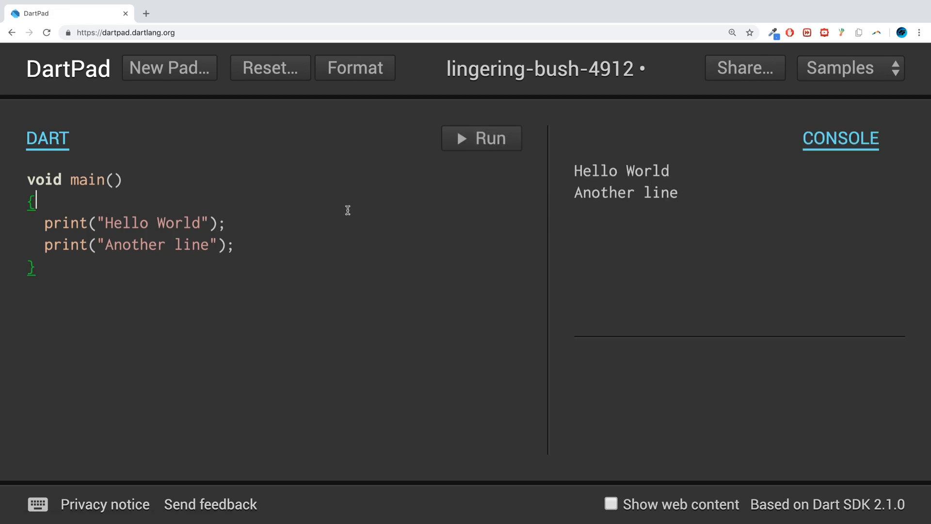